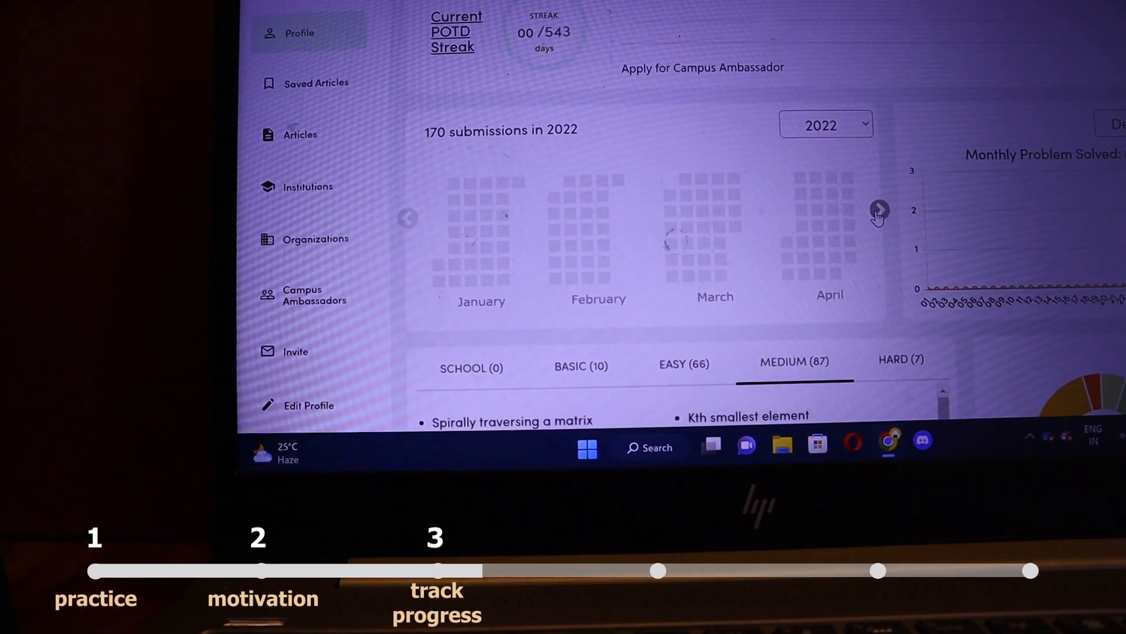
click(879, 214)
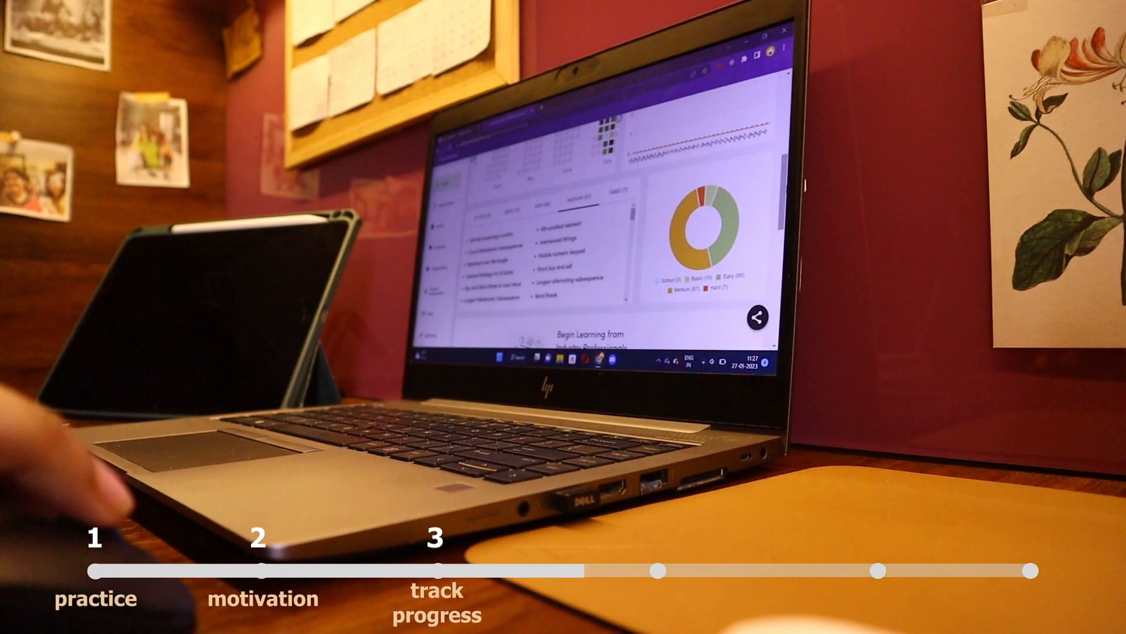
scroll(down, 3)
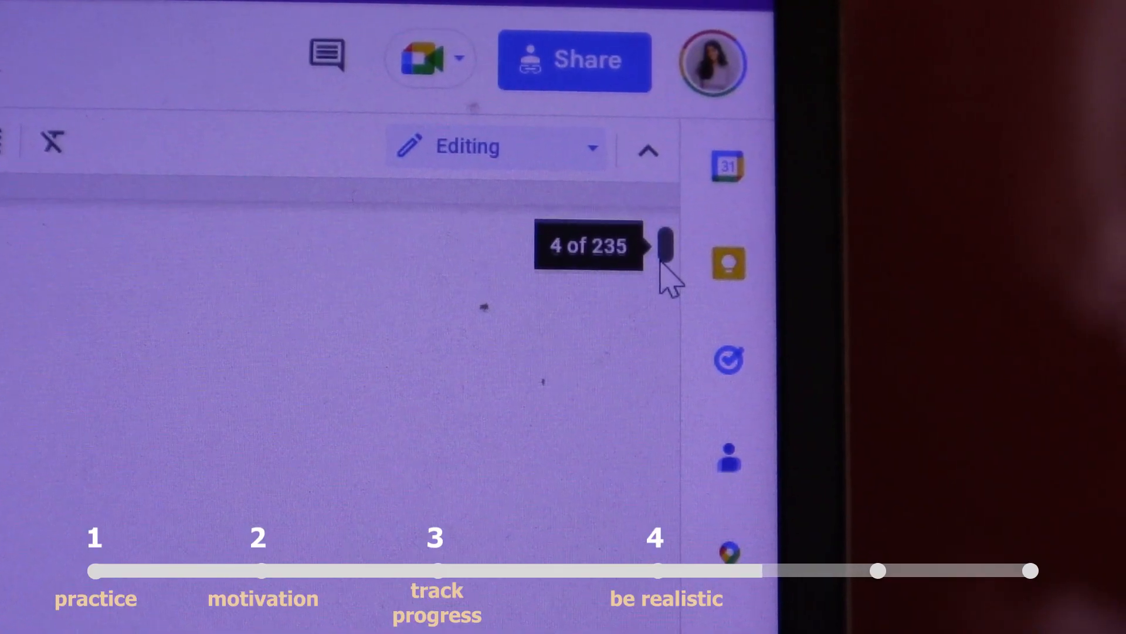
scroll(down, 3)
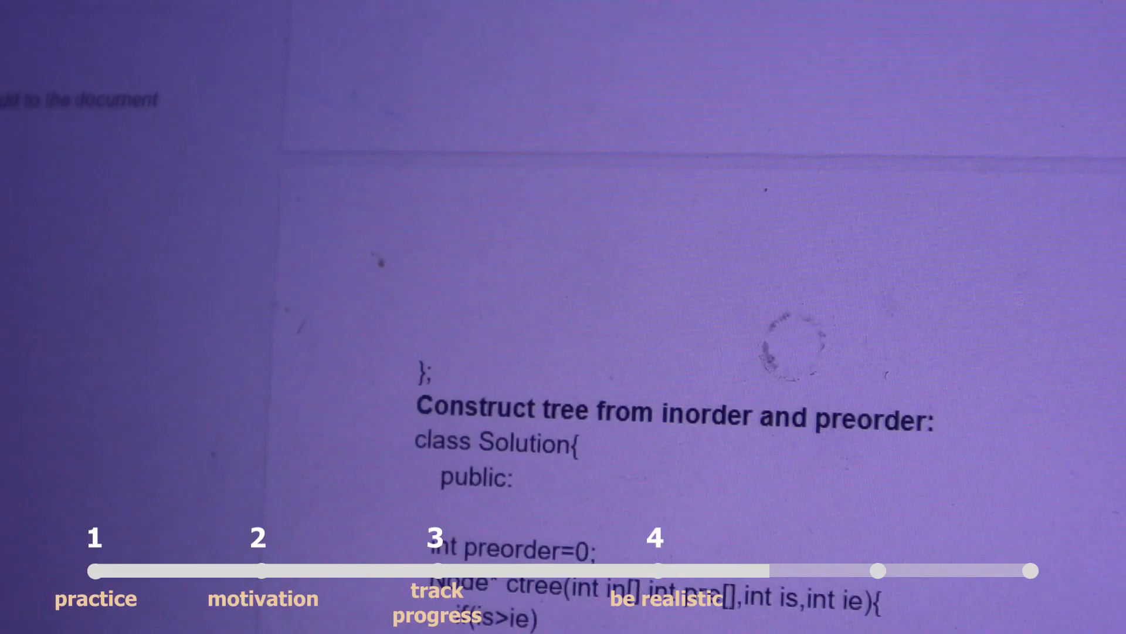